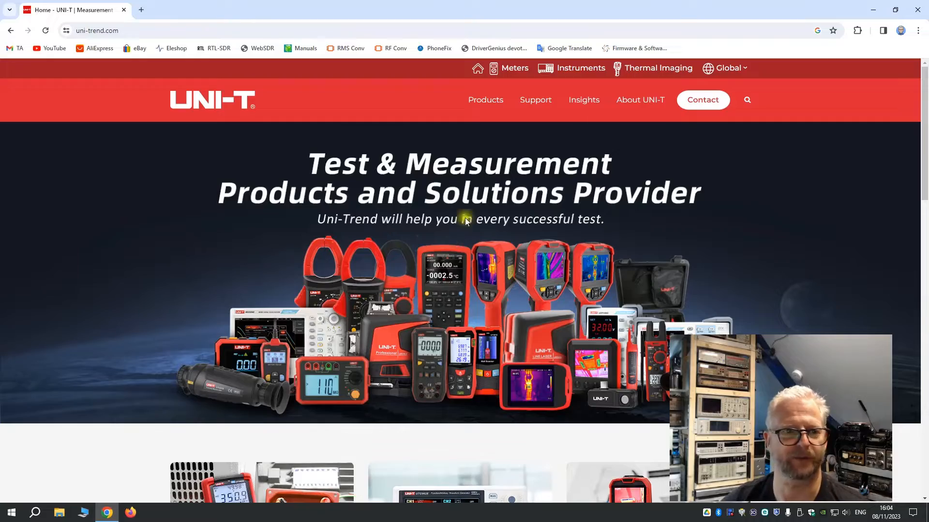
pyautogui.moveTo(97, 30)
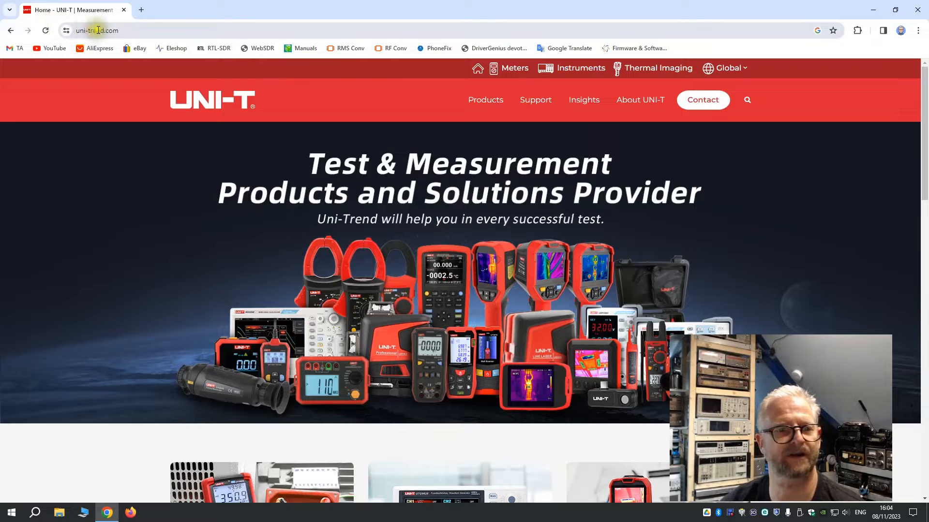
pyautogui.moveTo(639, 100)
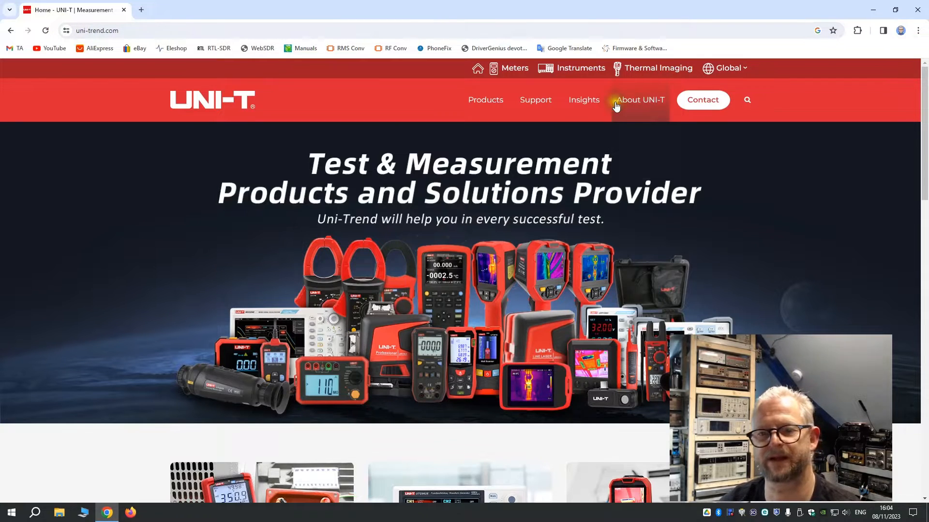
pyautogui.moveTo(581, 68)
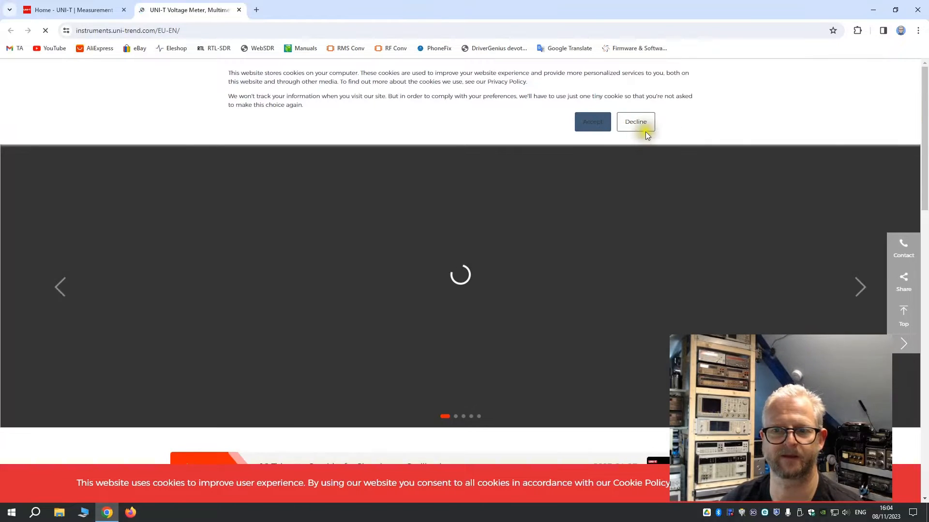
# Decline cookies and reach the UDP3000S Series page via DC Power Supplies.
pyautogui.click(634, 122)
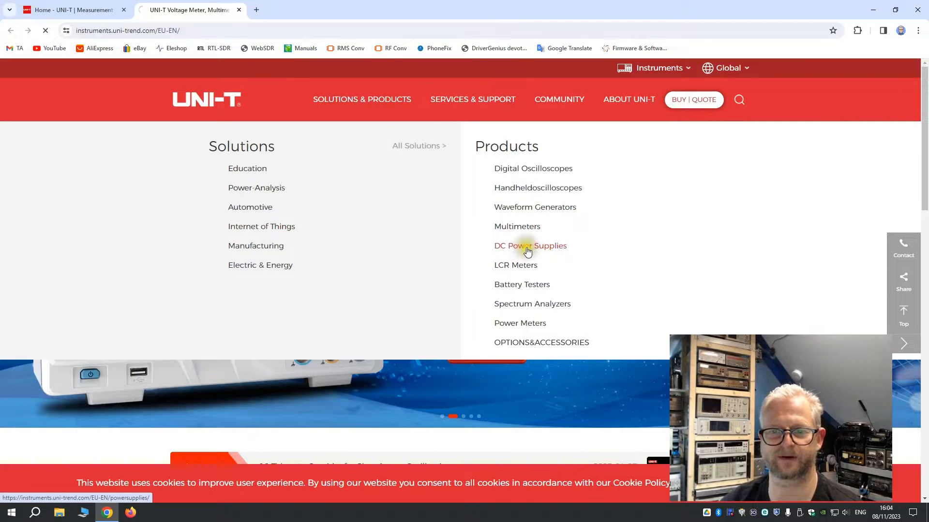
pyautogui.click(529, 245)
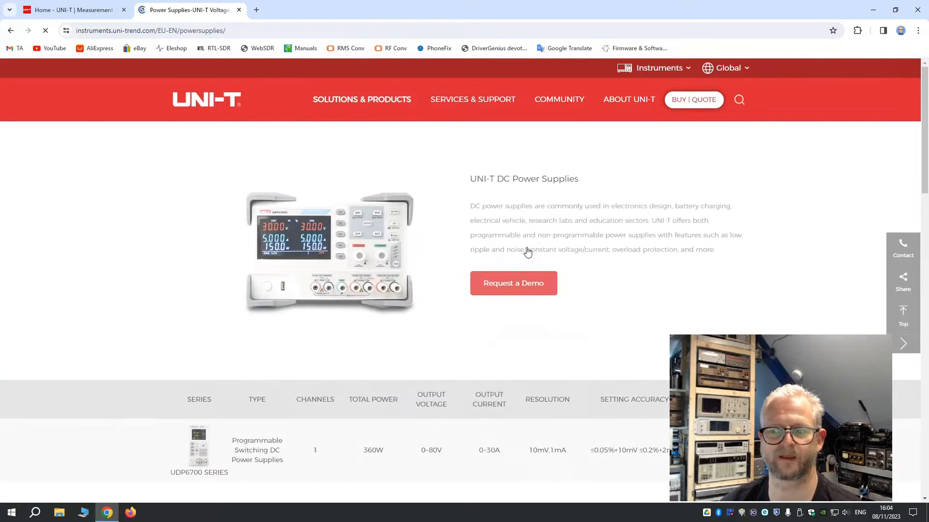
pyautogui.scroll(-3)
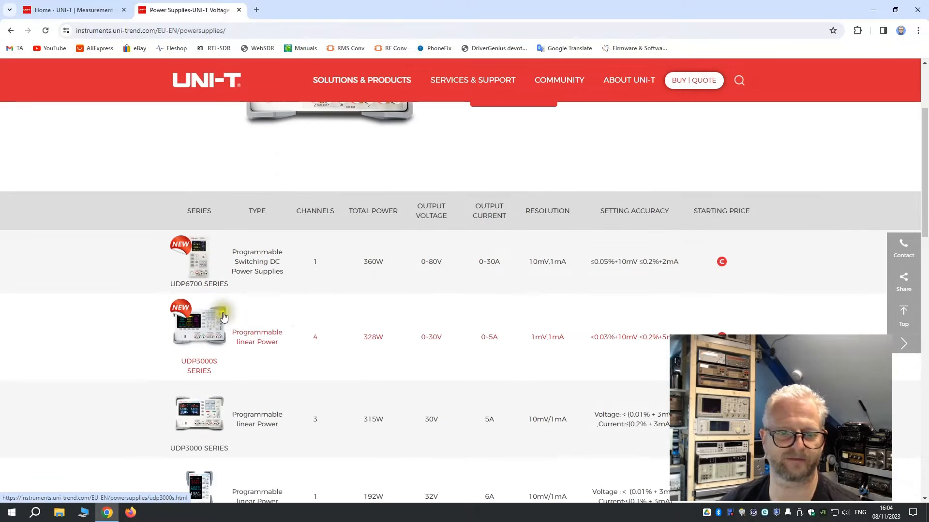
pyautogui.moveTo(257, 336)
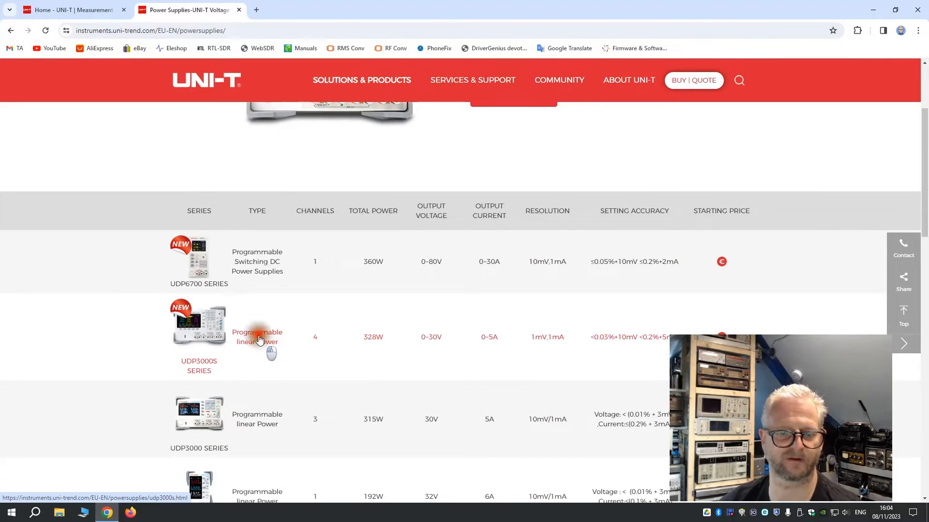
pyautogui.click(258, 336)
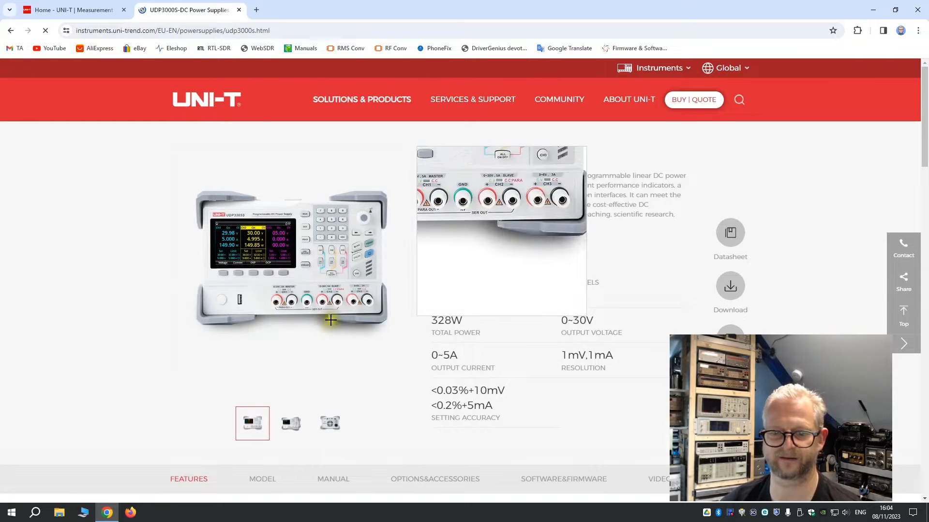
# Download the UDP3000S firmware V1.10 zip from the Software&Firmware section.
pyautogui.click(563, 479)
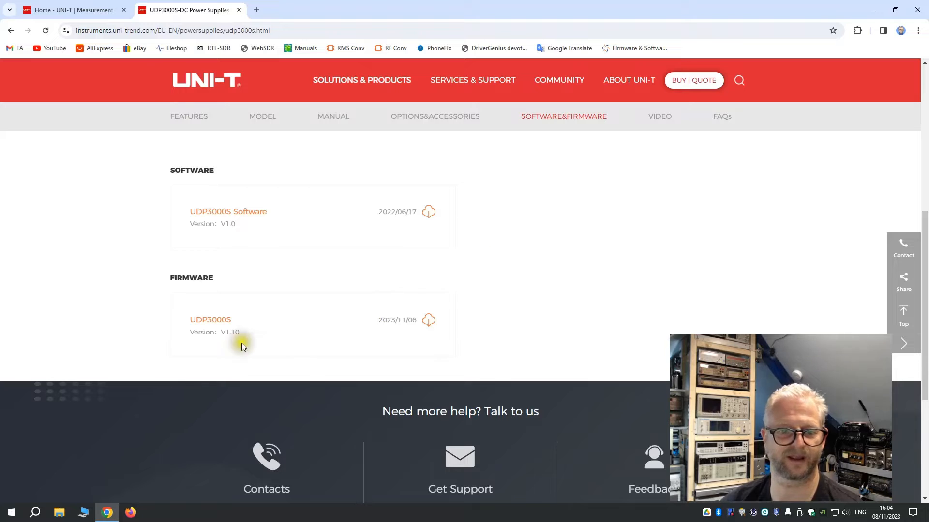
pyautogui.moveTo(392, 321)
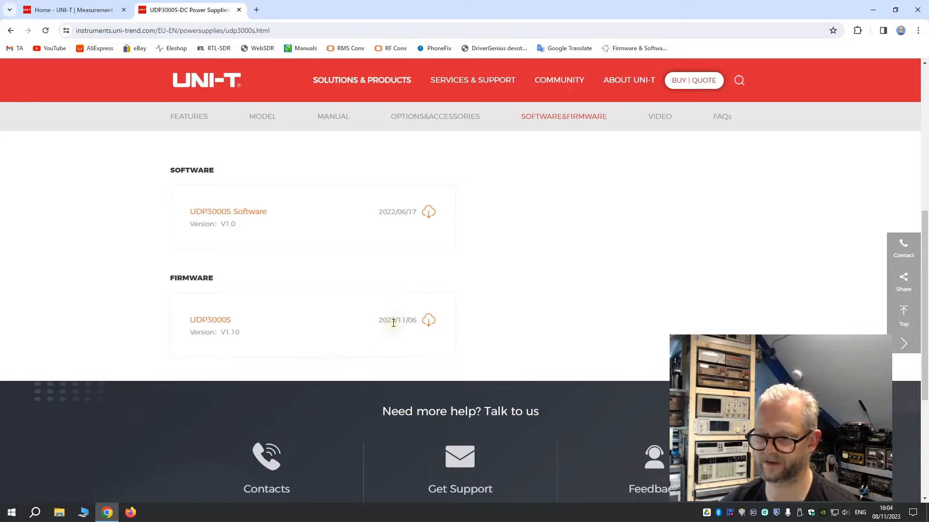
pyautogui.moveTo(235, 336)
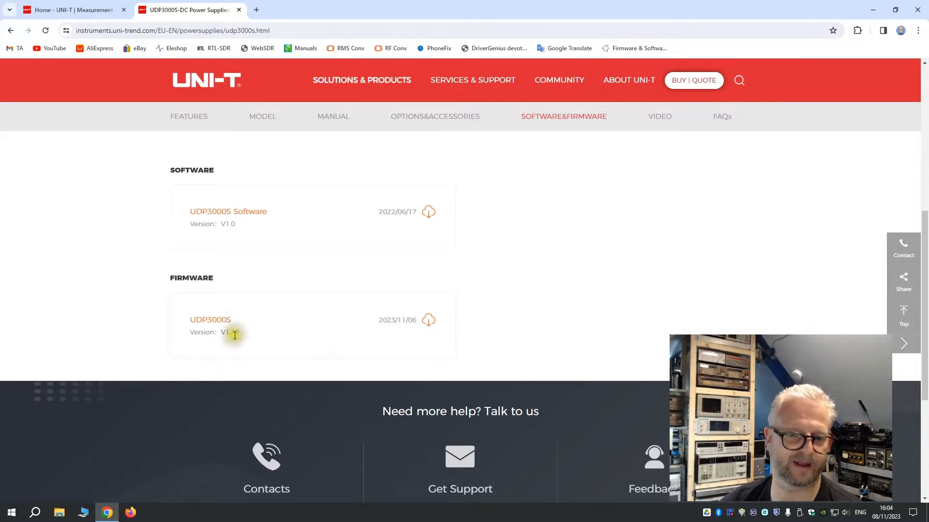
pyautogui.moveTo(299, 331)
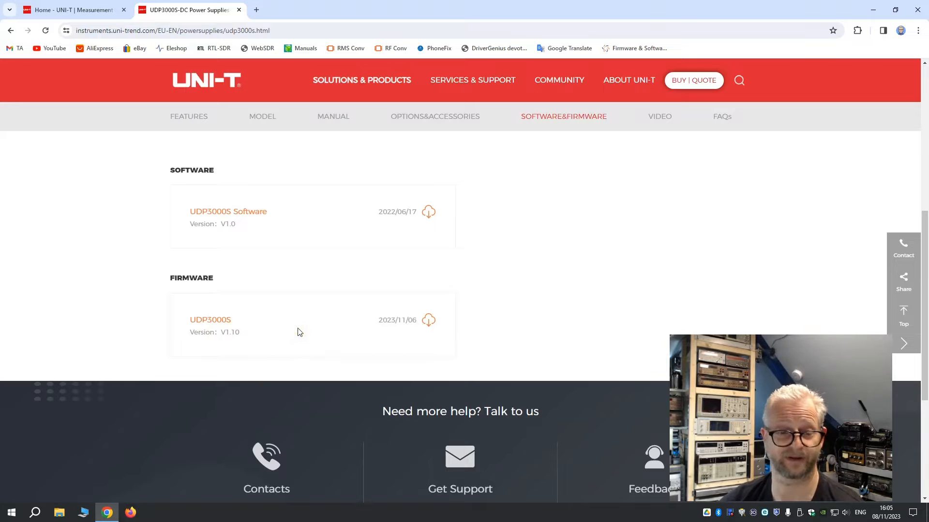
pyautogui.moveTo(347, 352)
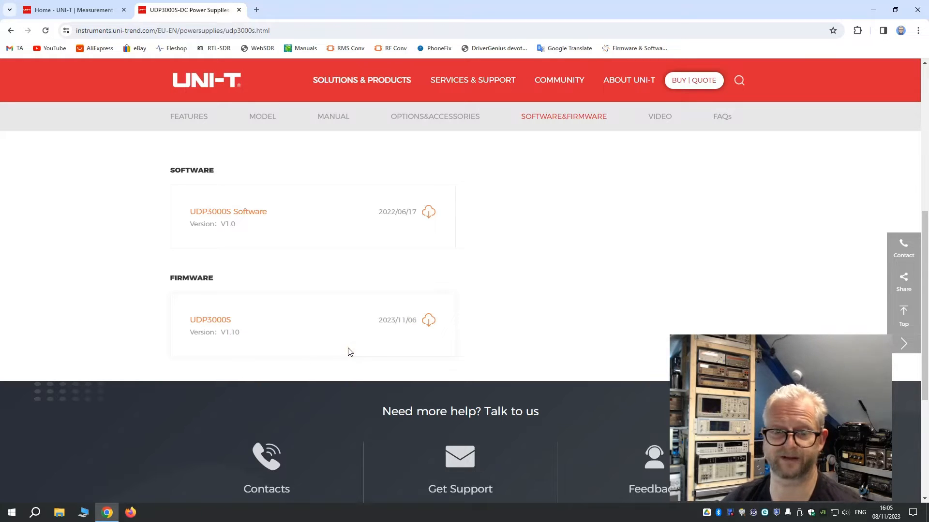
pyautogui.click(429, 320)
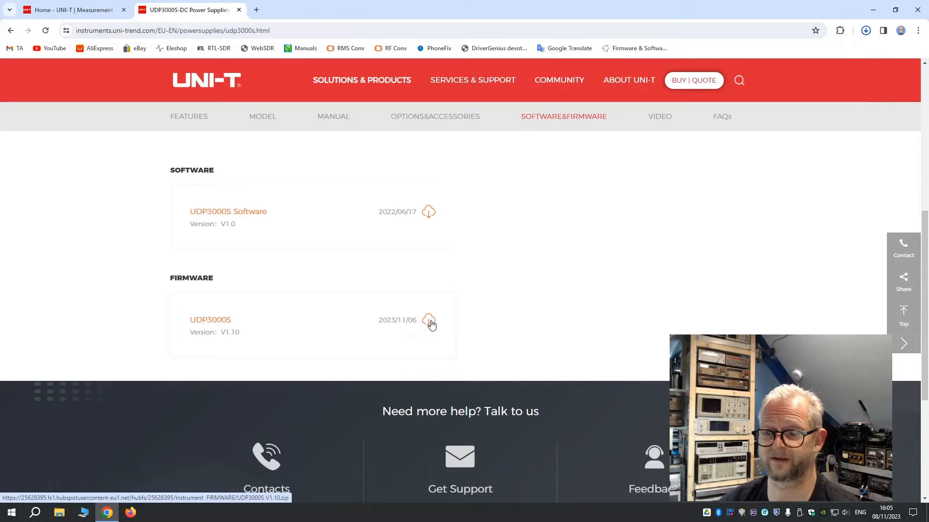
pyautogui.click(429, 321)
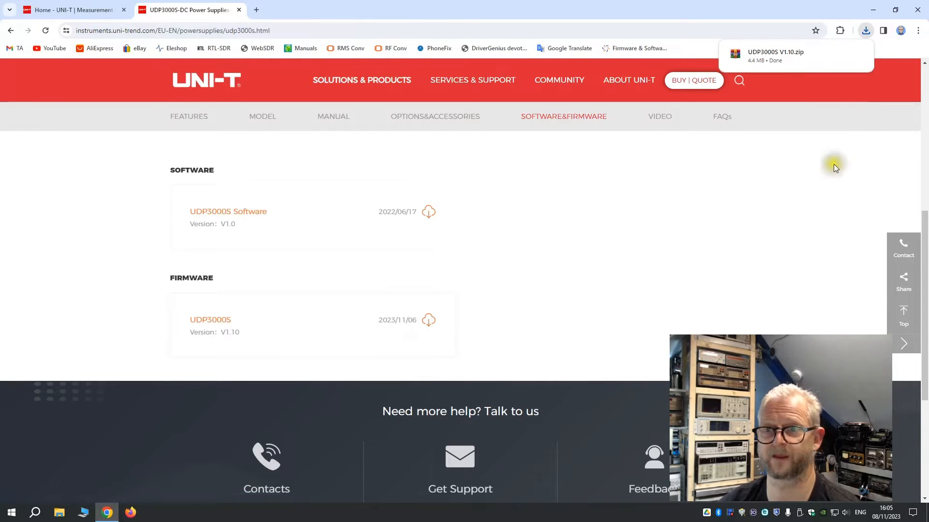
pyautogui.moveTo(766, 56)
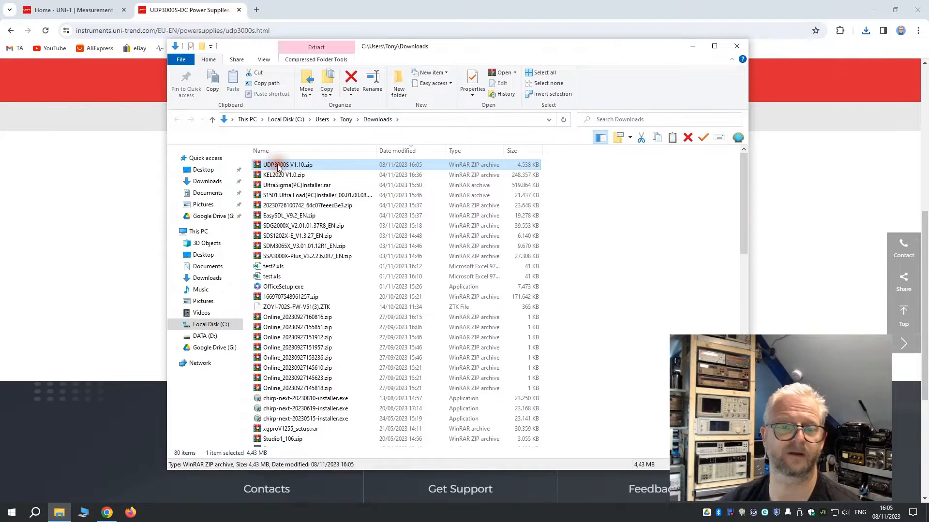
# View the zip's V1.10 folder and compare UDP3000S.bin against UDP3000SE.bin.
pyautogui.doubleClick(288, 164)
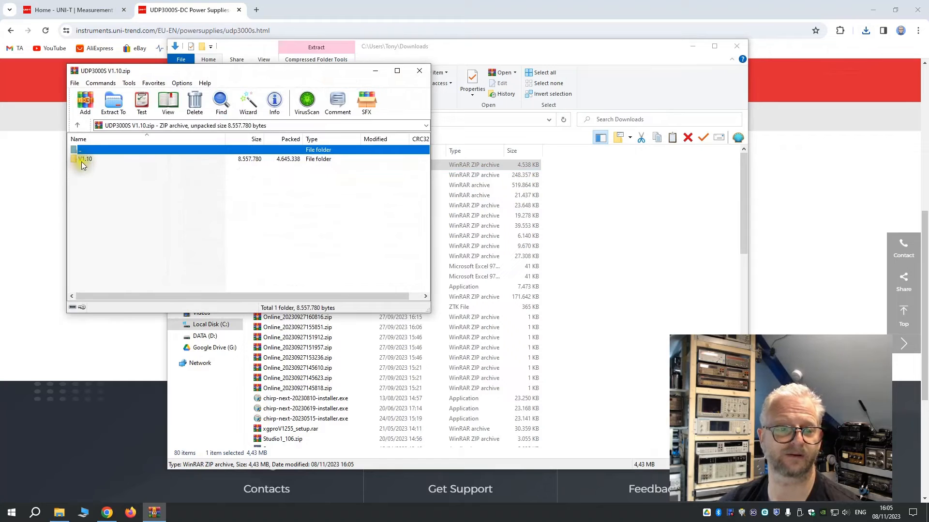
pyautogui.doubleClick(85, 159)
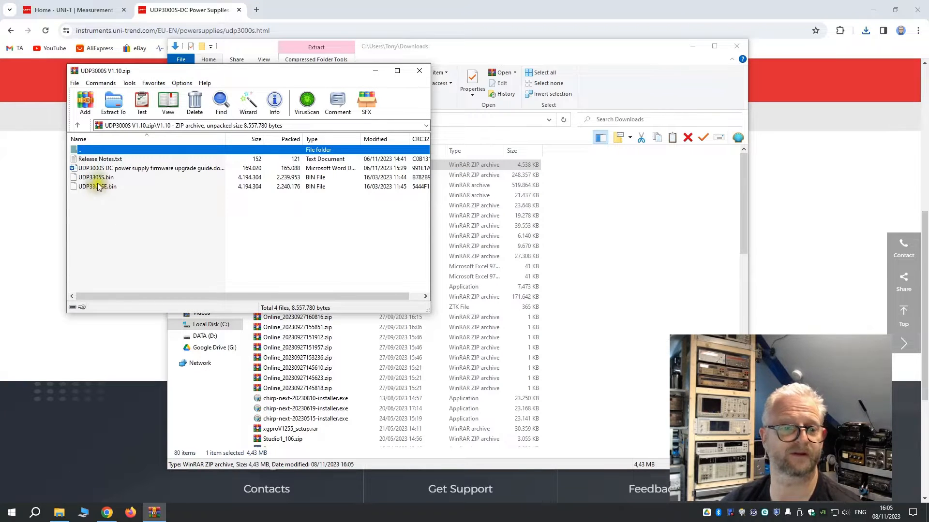
pyautogui.click(95, 177)
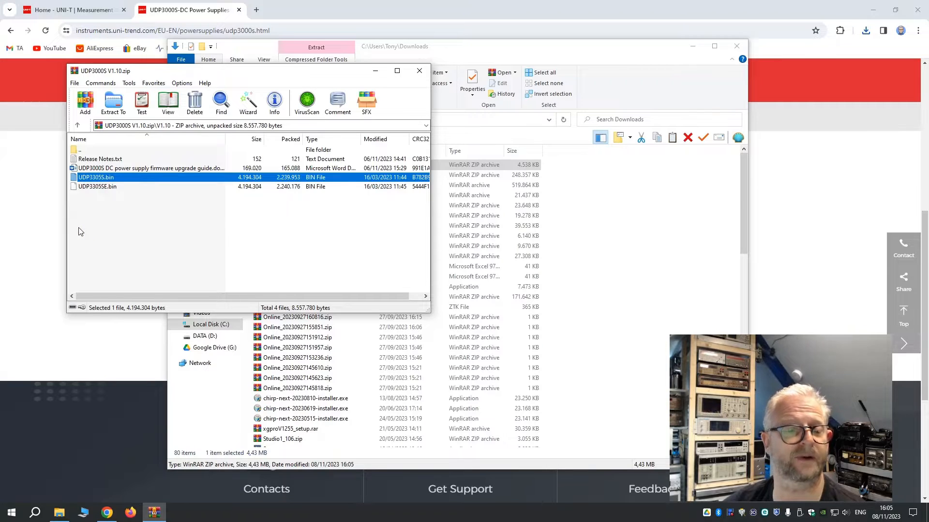
pyautogui.moveTo(95, 190)
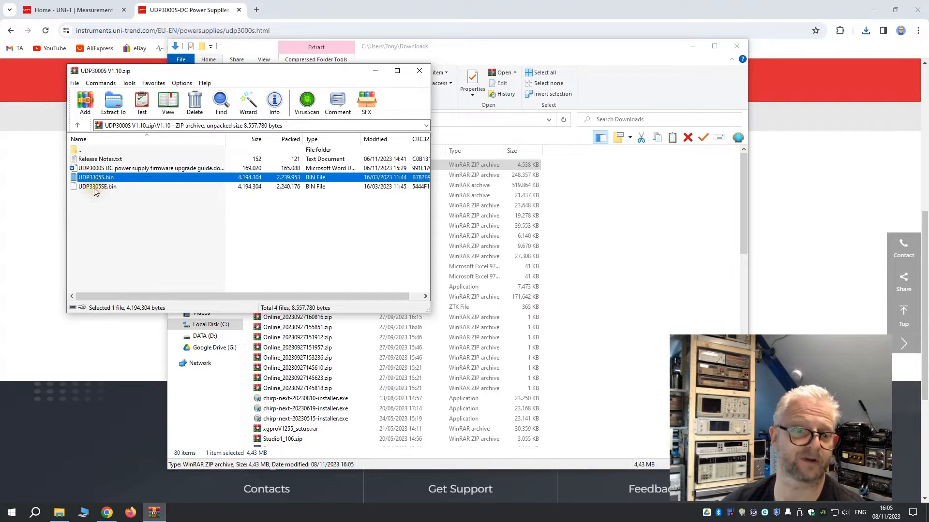
pyautogui.click(97, 186)
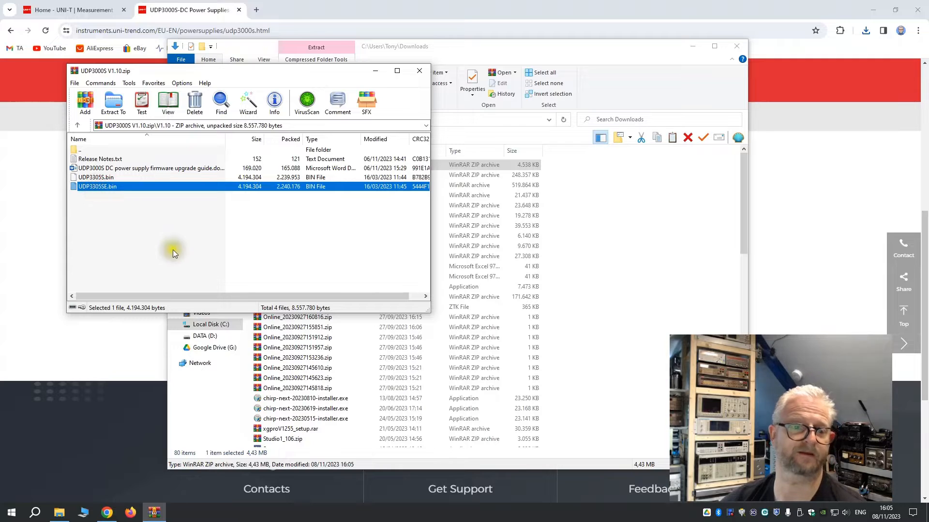
pyautogui.moveTo(146, 254)
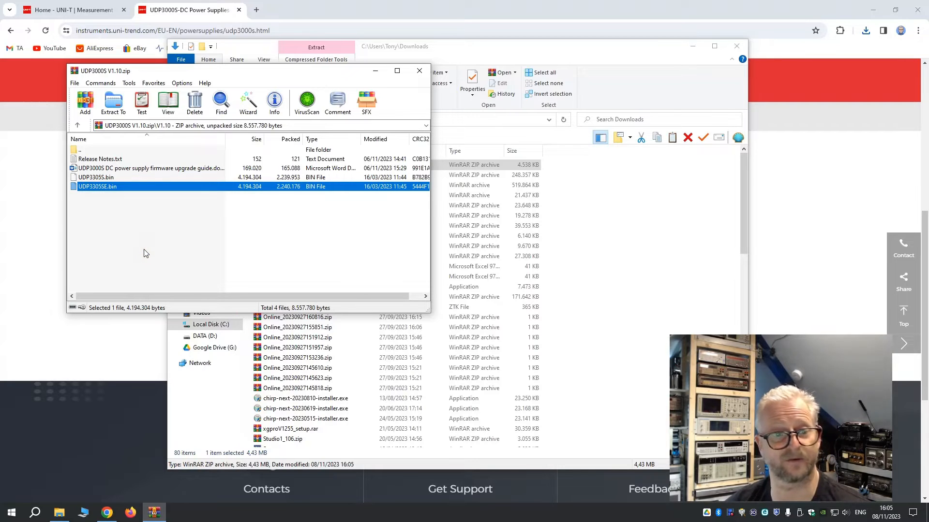